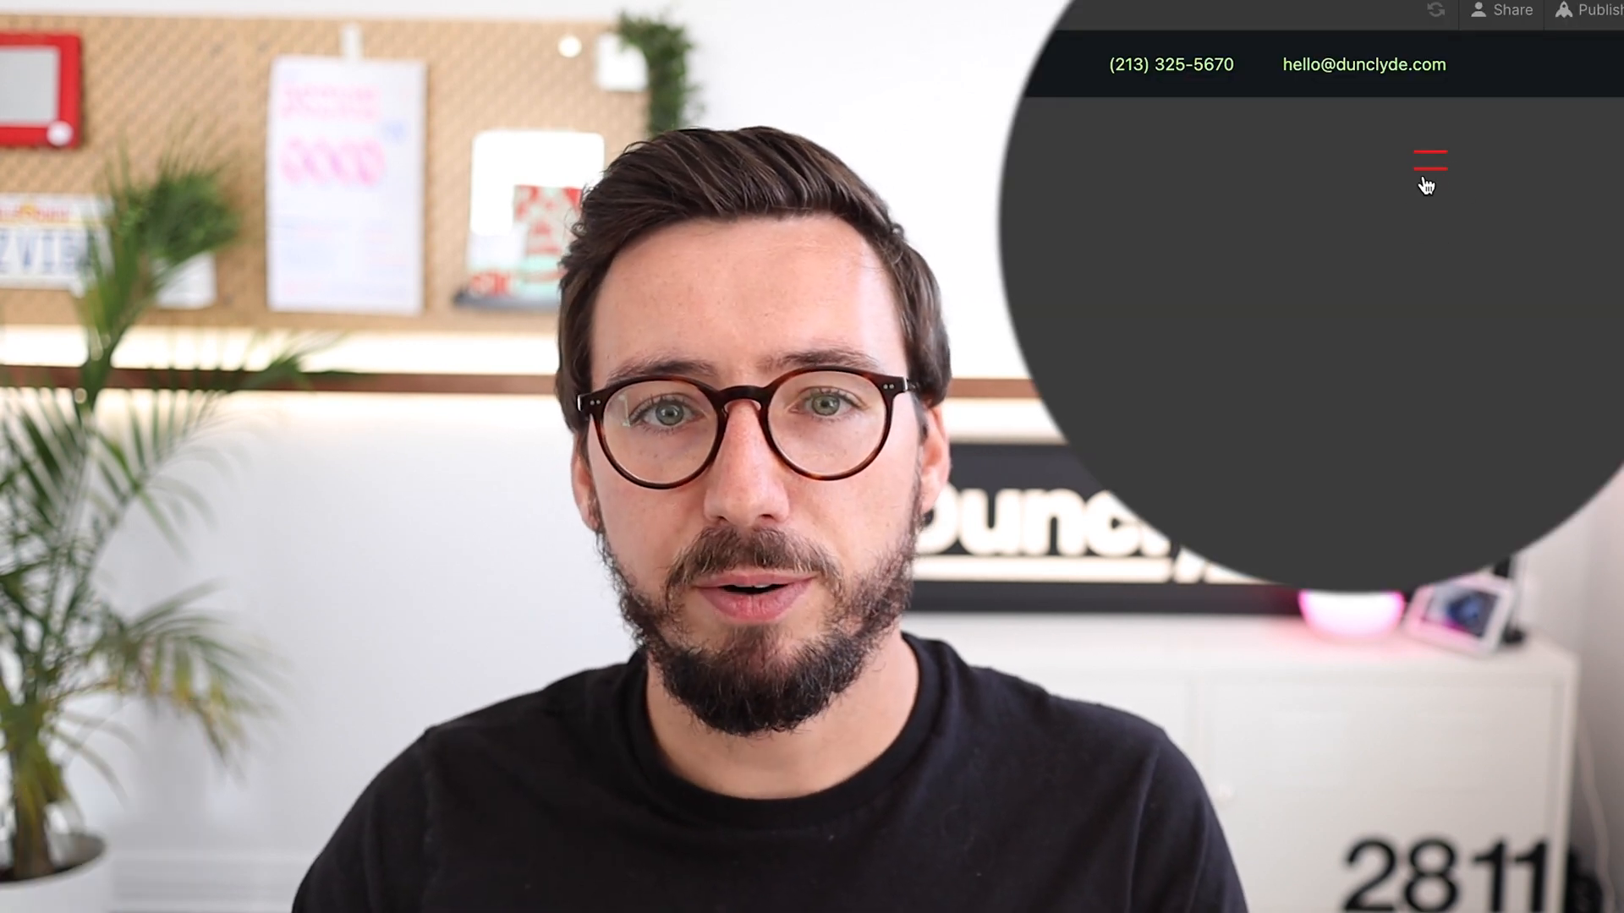
- Open the hamburger menu in the preview to reveal the Services and About links
click(1429, 160)
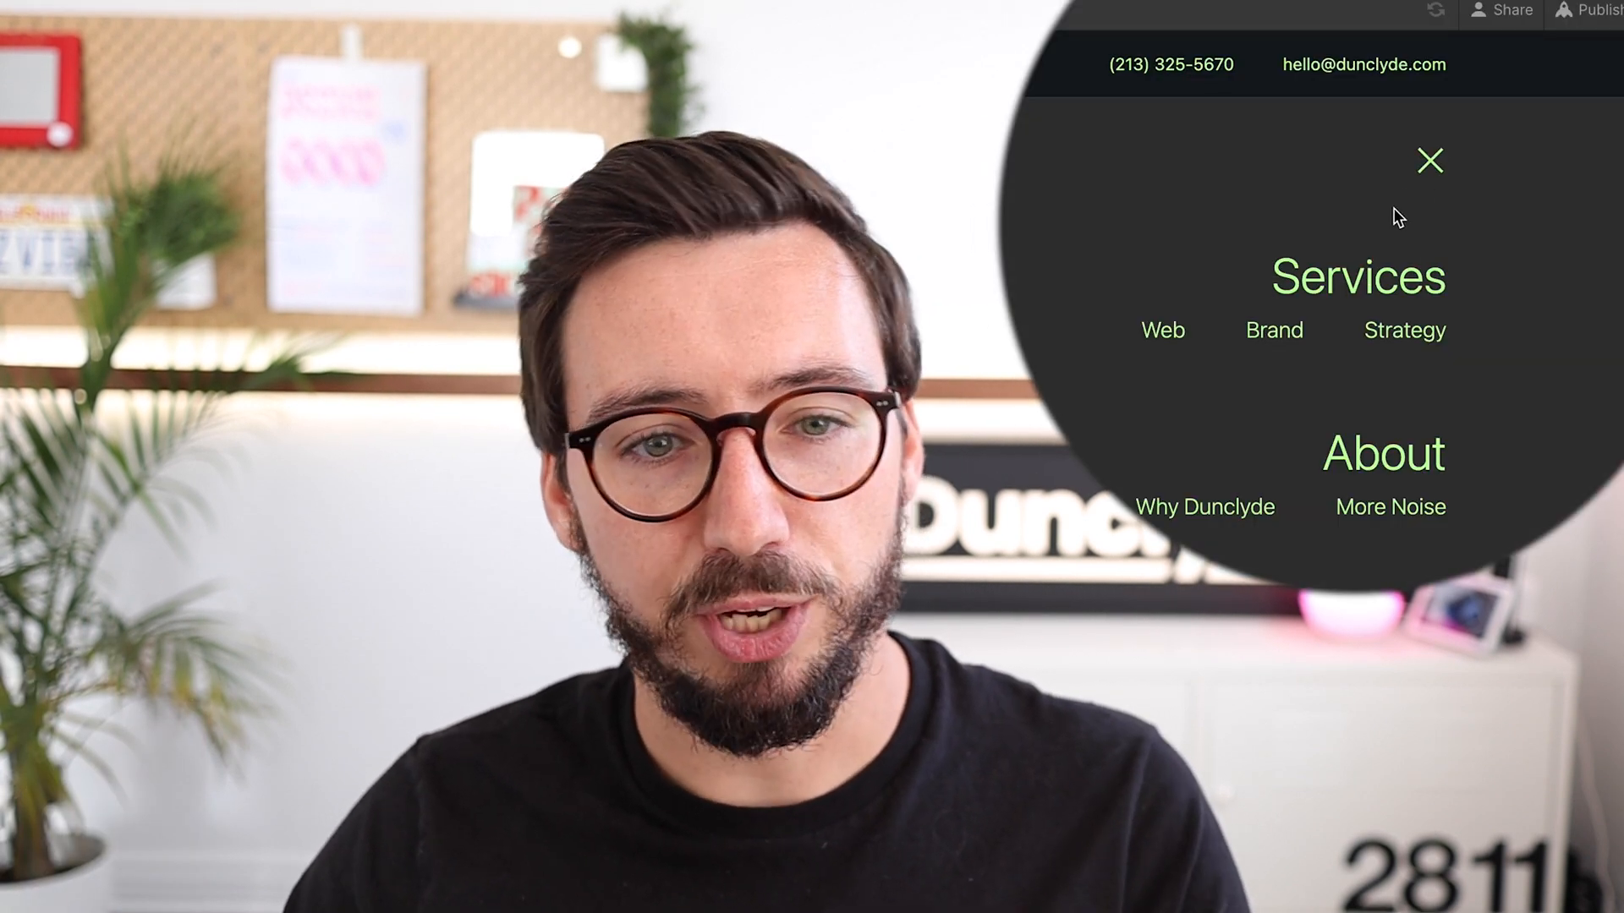